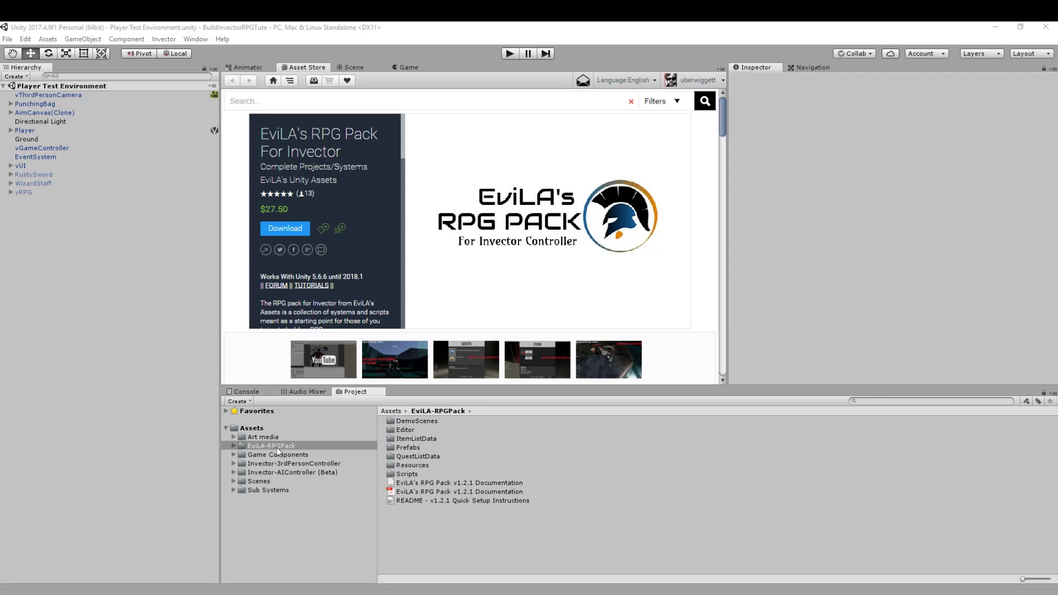
- Delete the old EviLA-RPGPack folder from Assets and confirm the Console shows no messages
left_click(271, 445)
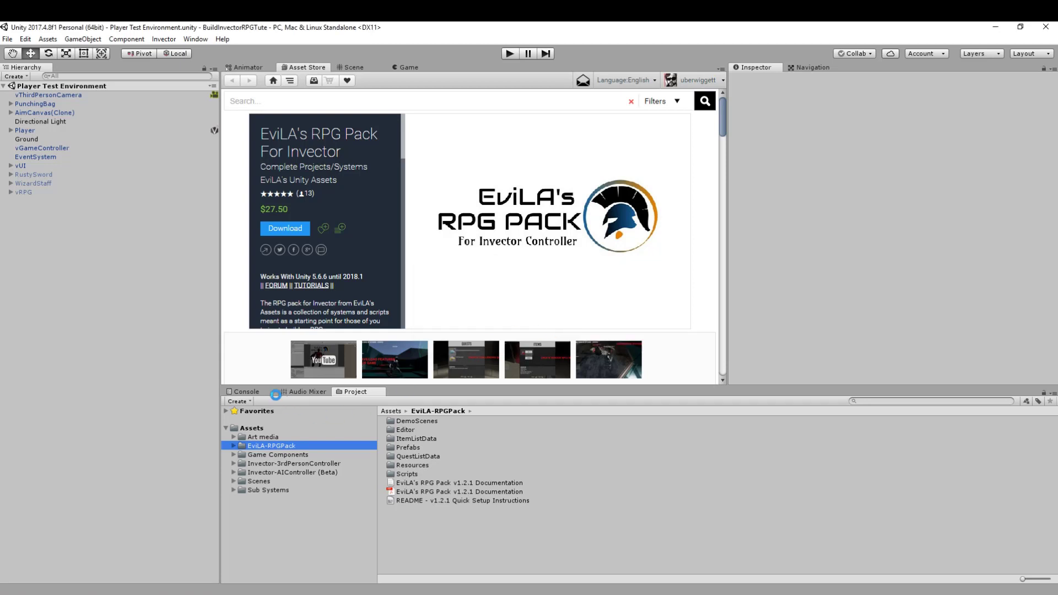
left_click(251, 428)
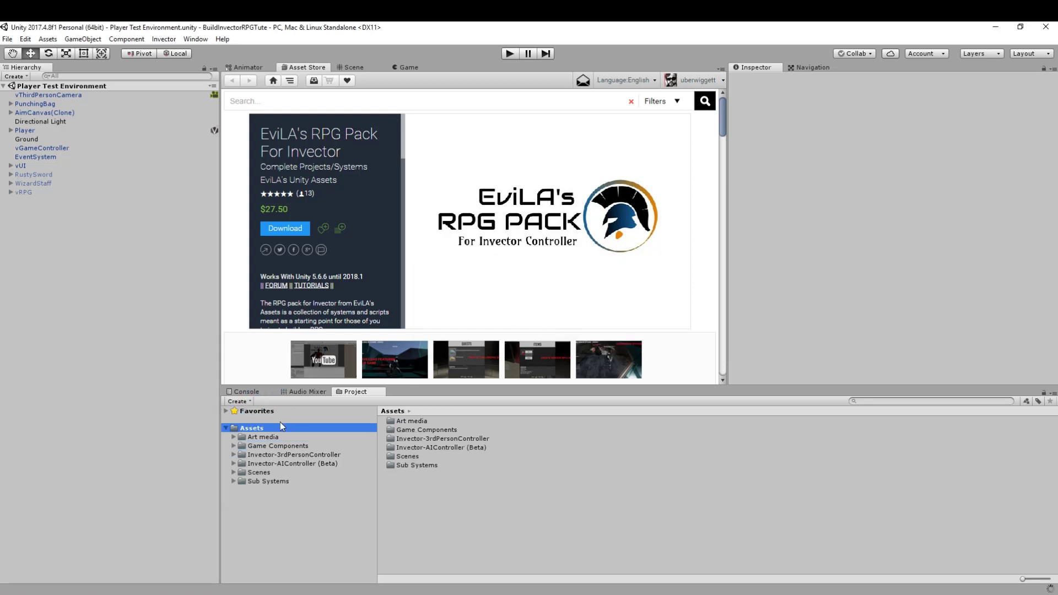
left_click(247, 391)
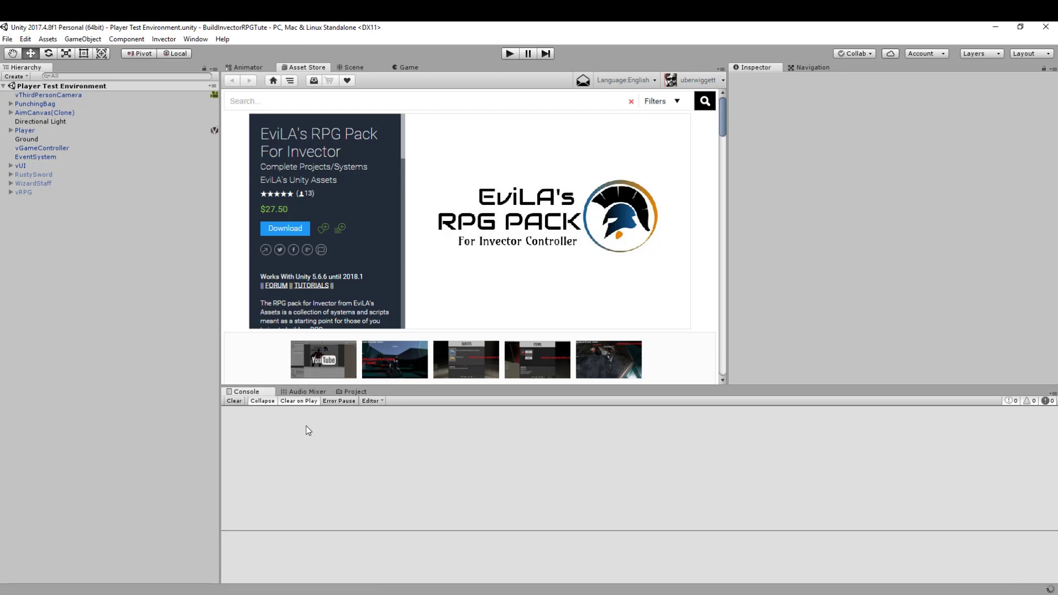
- Start downloading EviLA's RPG Pack for Invector again from its Asset Store page
left_click(355, 391)
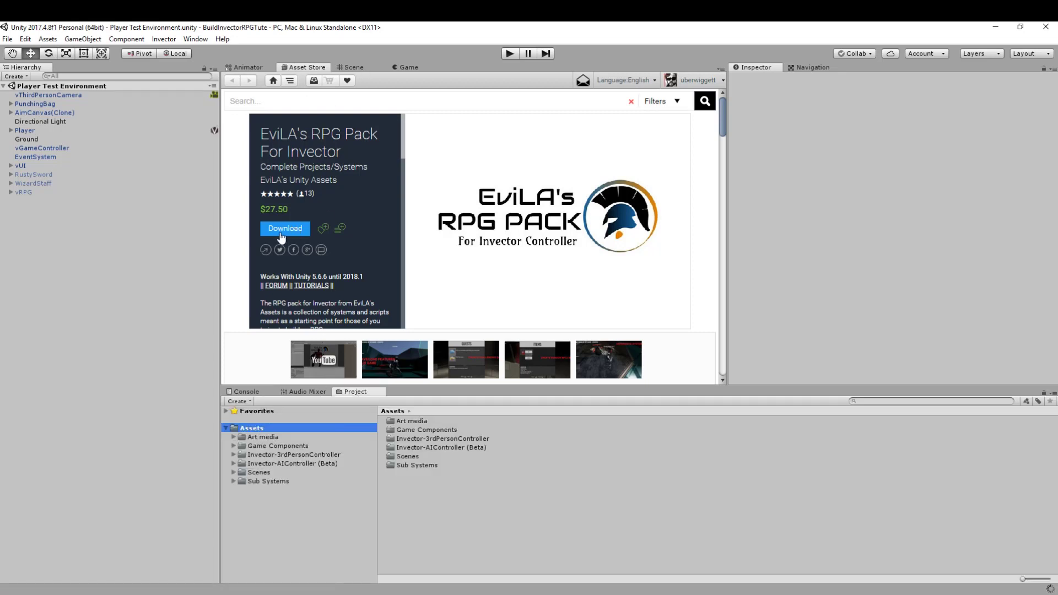
mouse_move(289, 234)
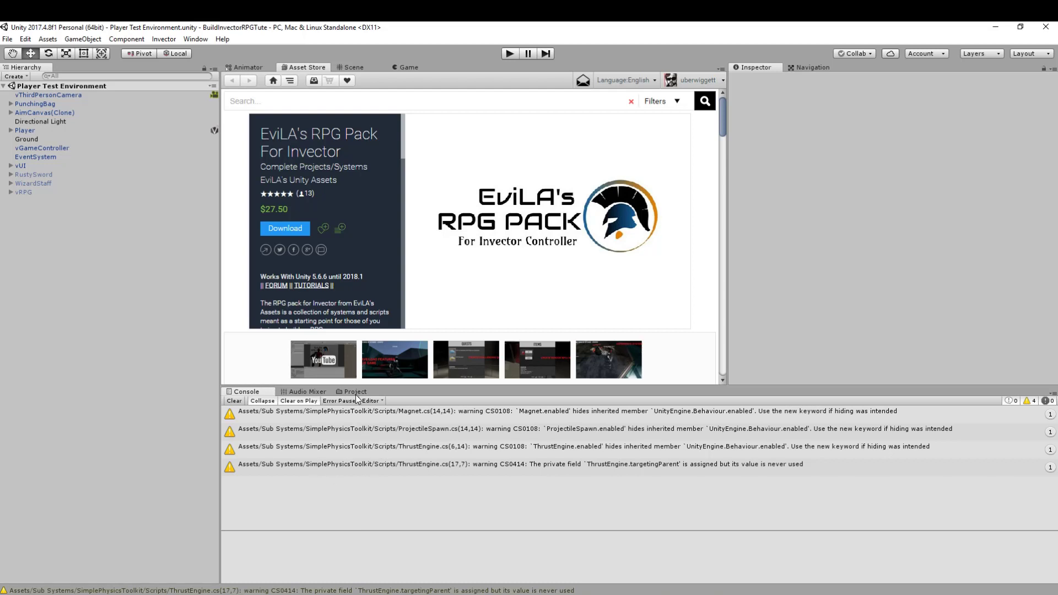
left_click(355, 392)
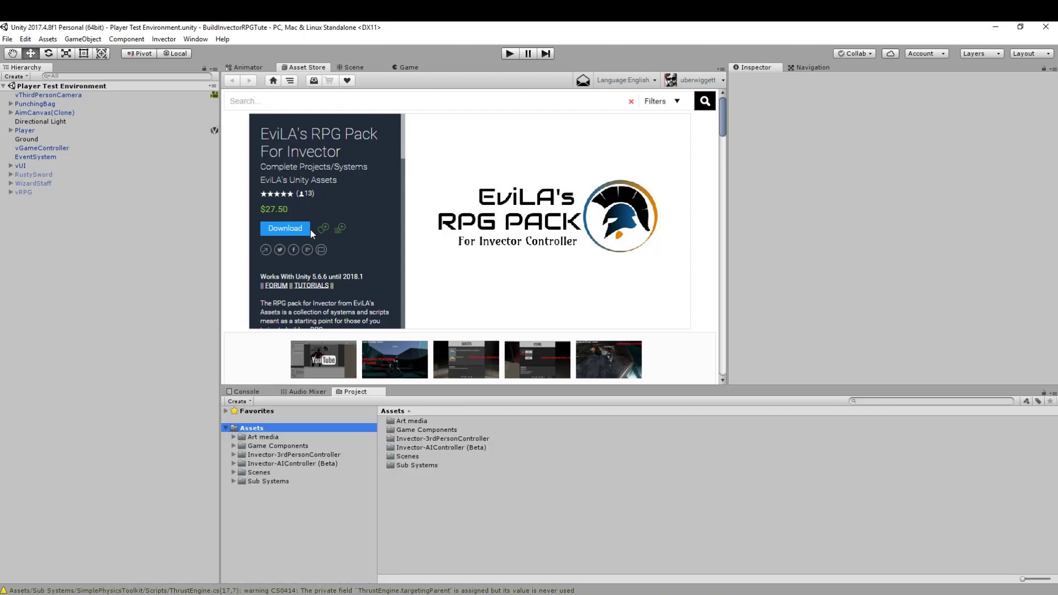
mouse_move(263, 343)
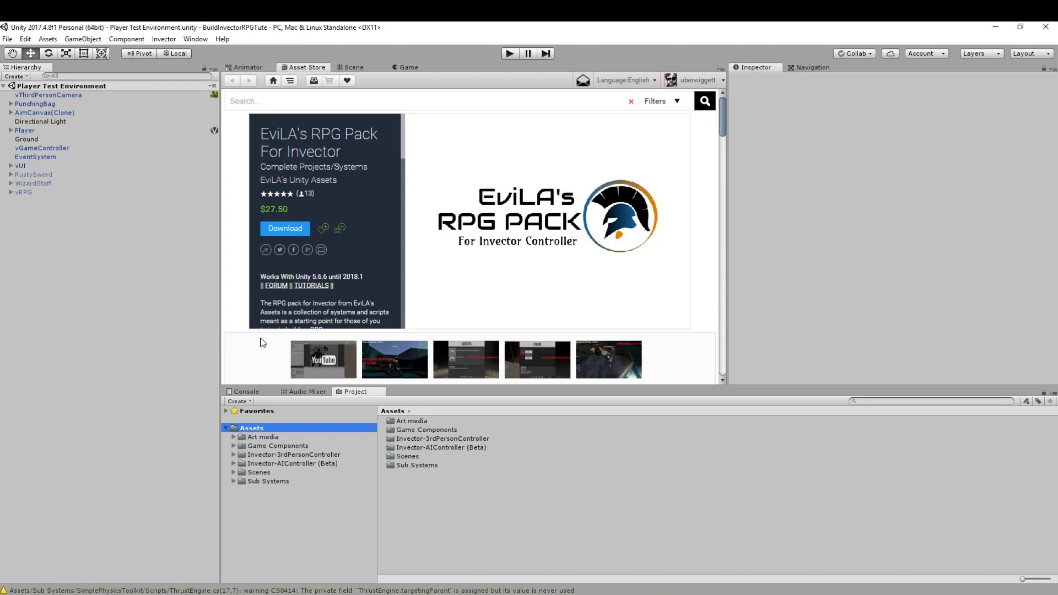
left_click(285, 229)
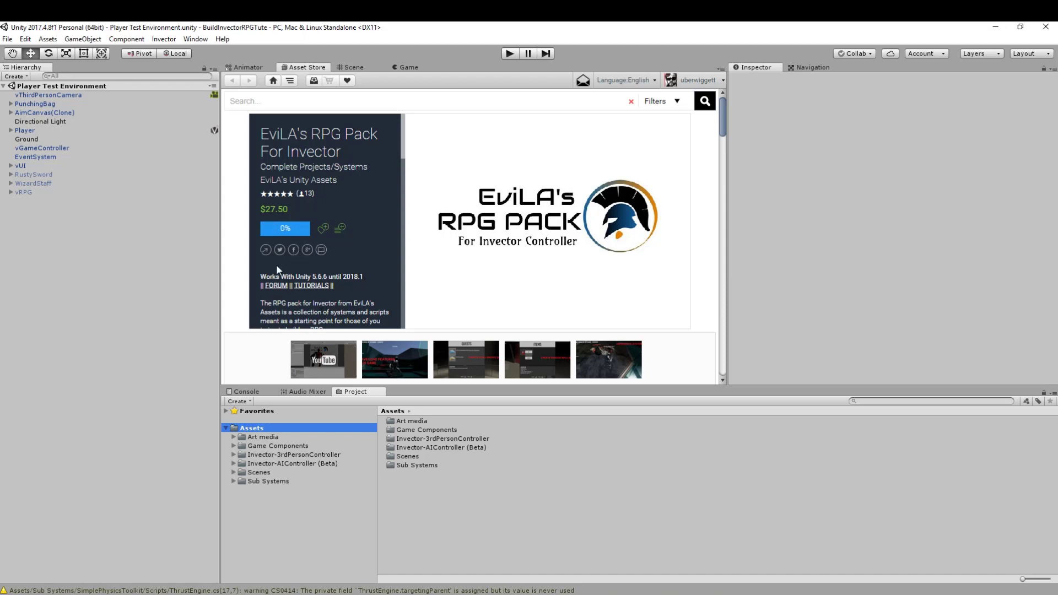
scroll("down", 3)
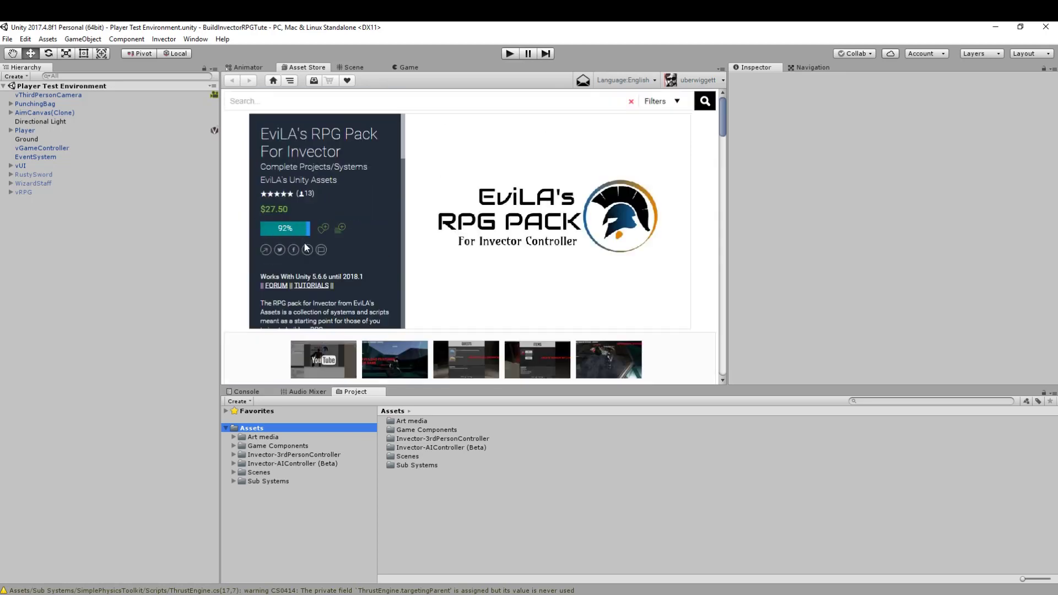
left_click(284, 229)
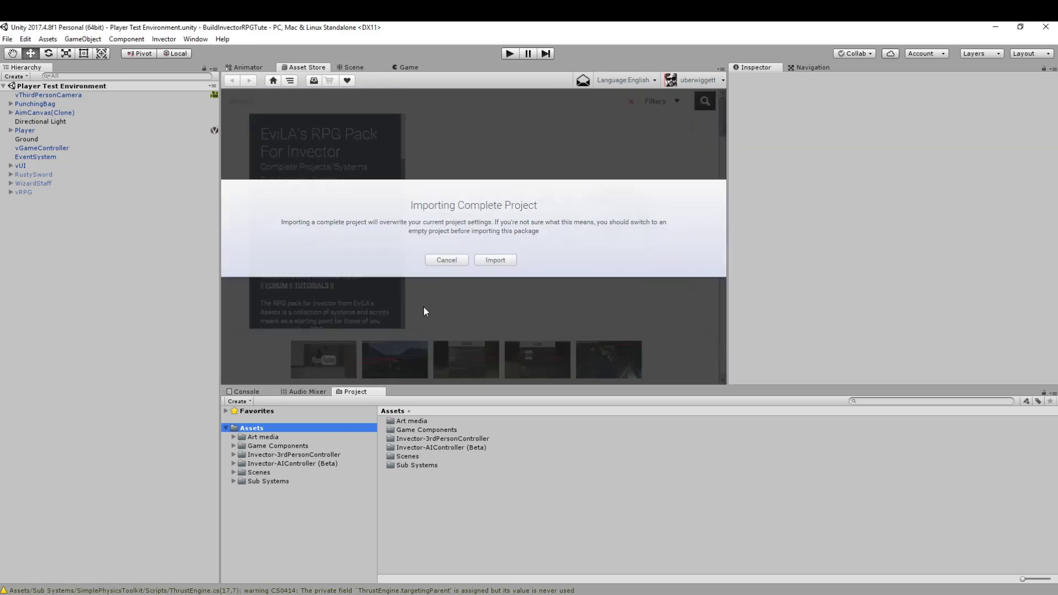
- Confirm Import in the Importing Complete Project warning dialog
left_click(495, 260)
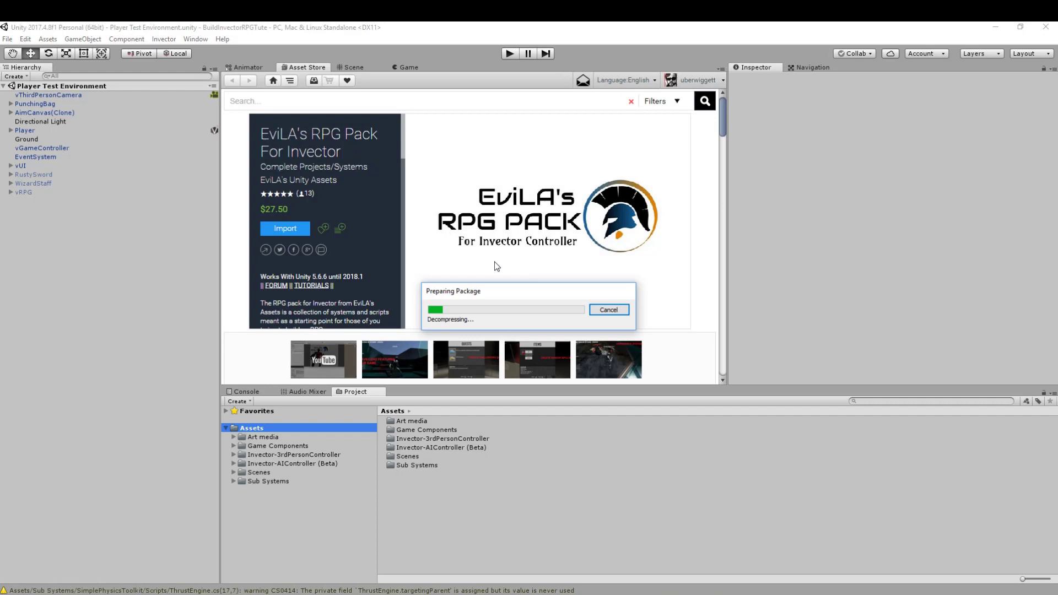
mouse_move(359, 281)
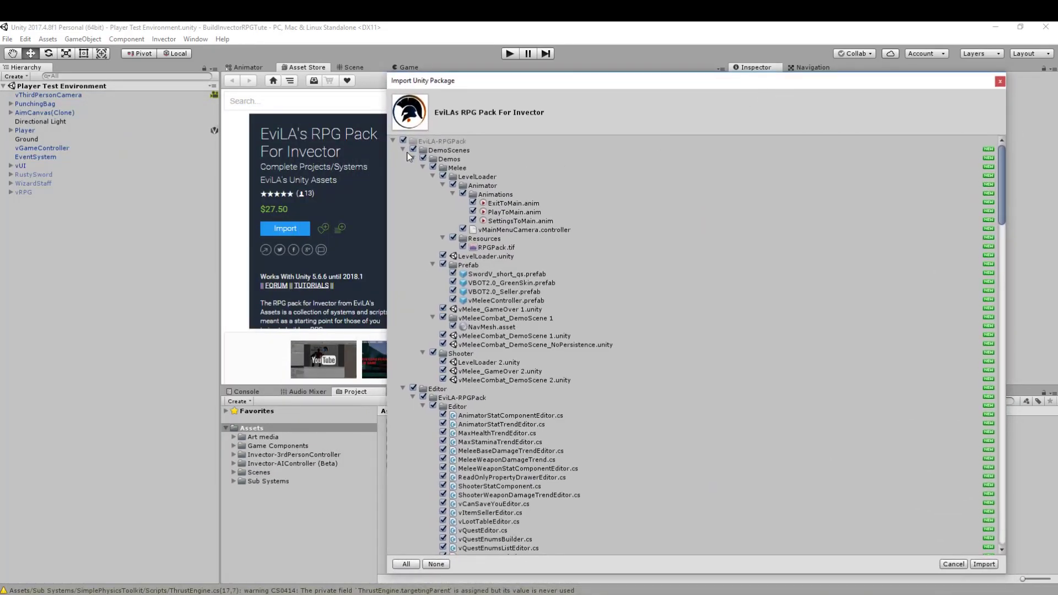
- Collapse DemoScenes, Editor and Prefabs in the import list and import the default package contents
left_click(404, 150)
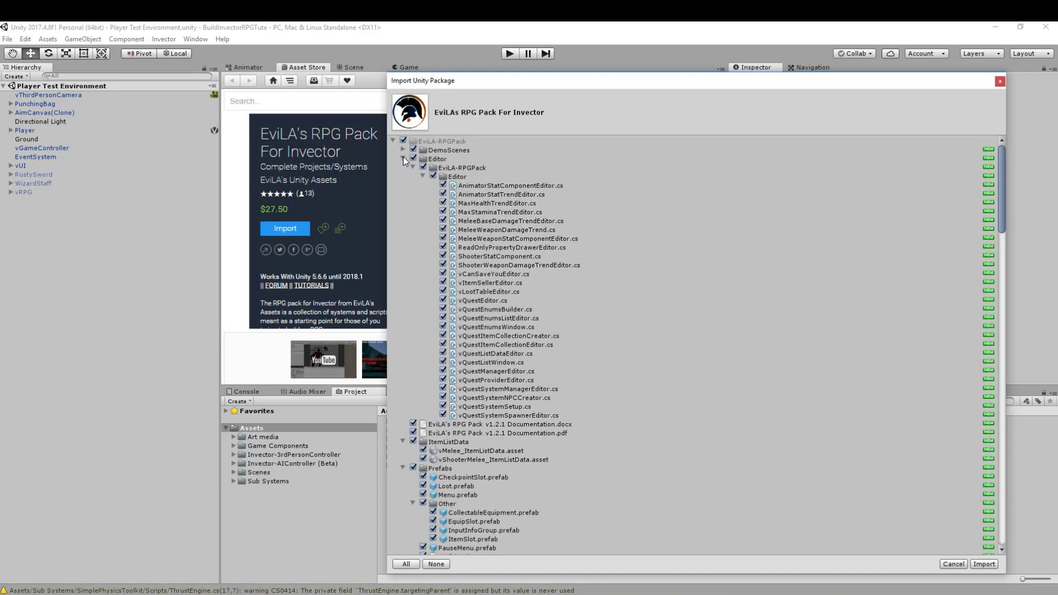
left_click(403, 160)
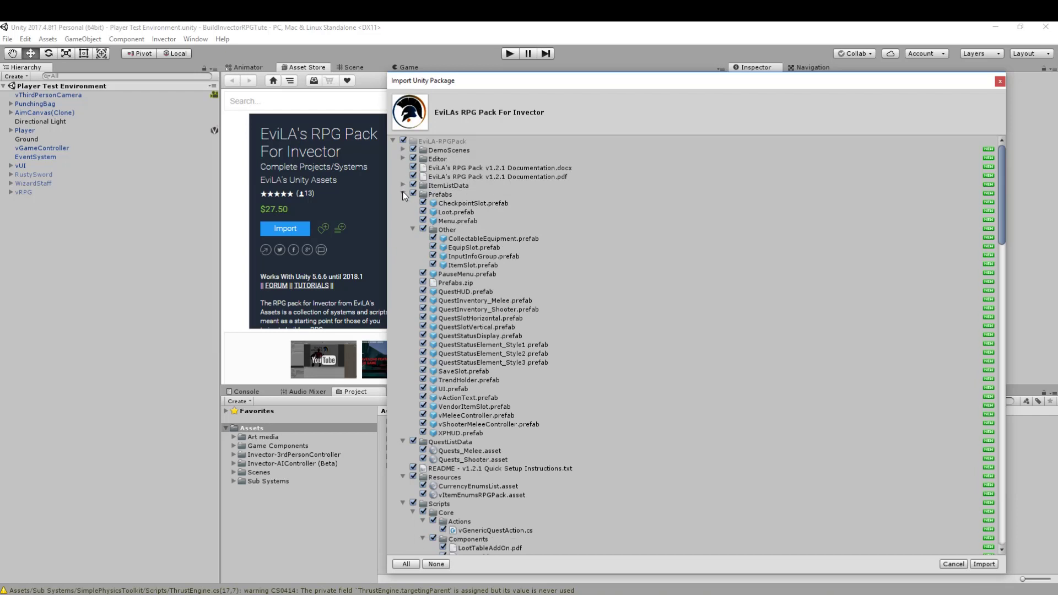
left_click(403, 195)
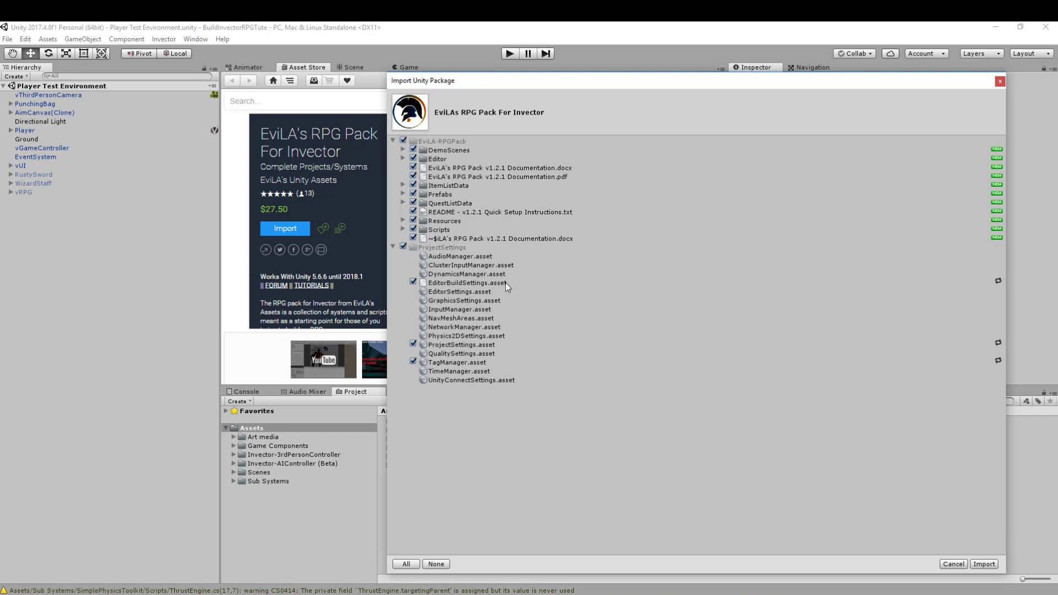
mouse_move(469, 293)
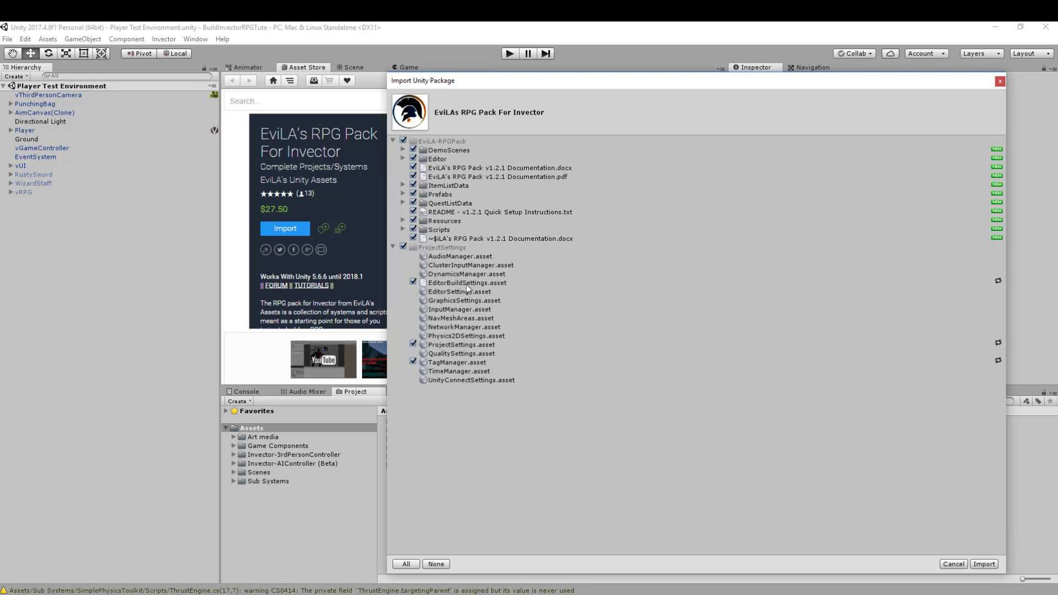
mouse_move(464, 370)
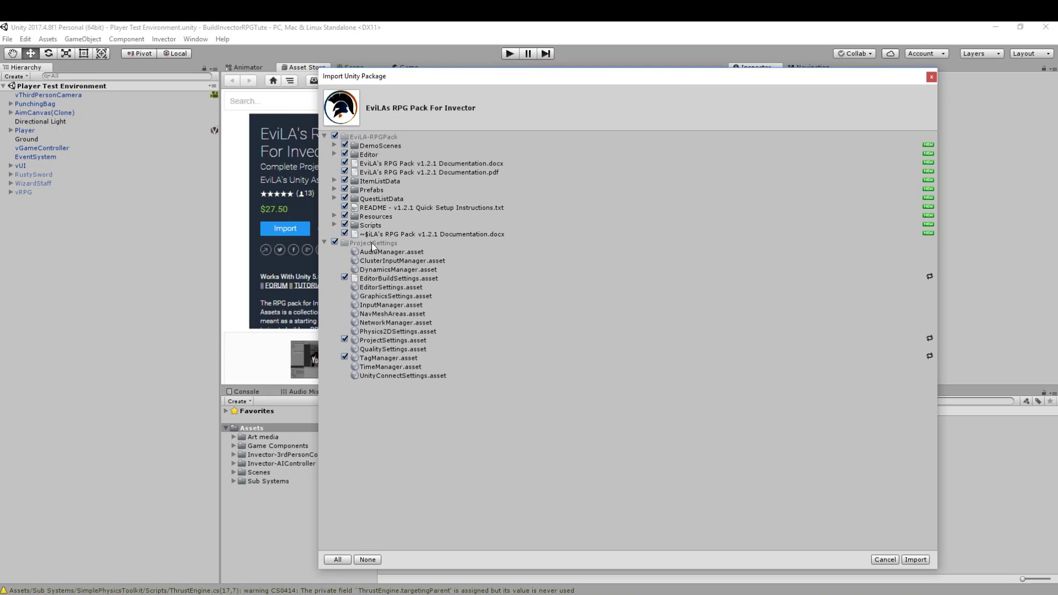
left_click(887, 559)
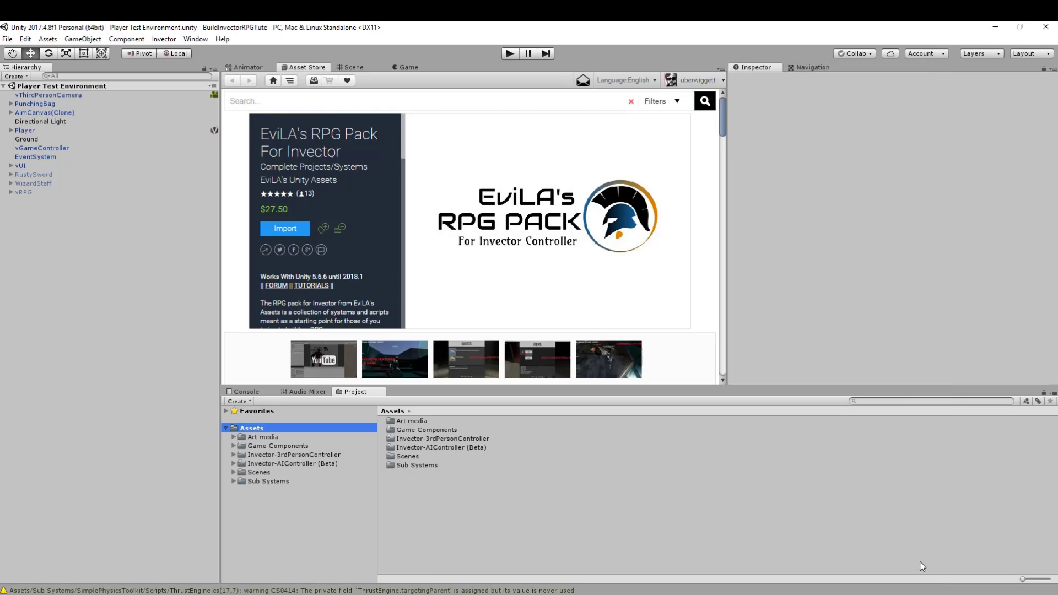
- Let the import finish and review the Console: compiler warnings from the pack's scripts, no errors
left_click(284, 229)
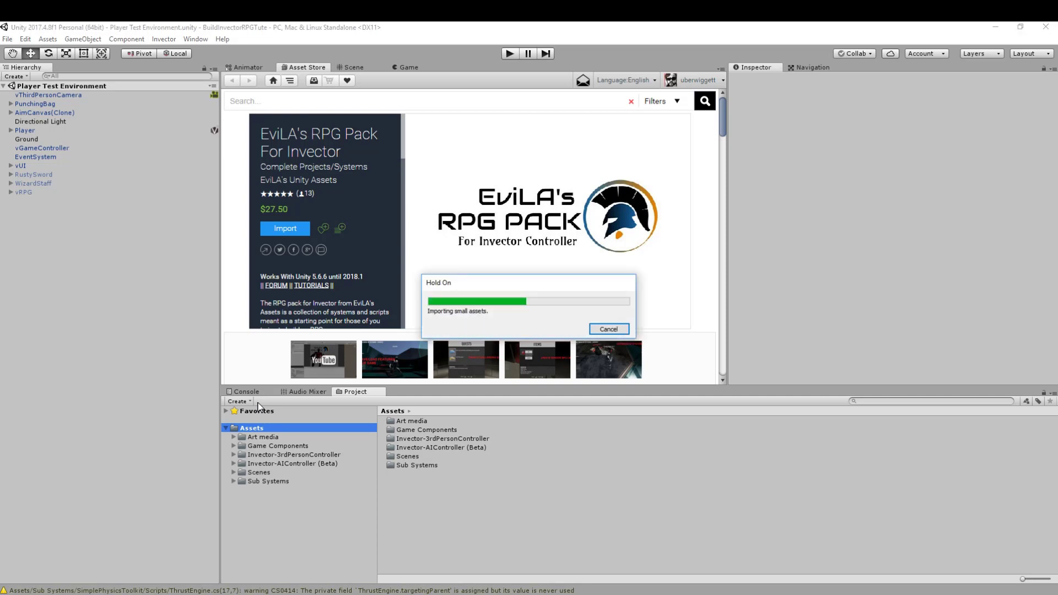
mouse_move(545, 313)
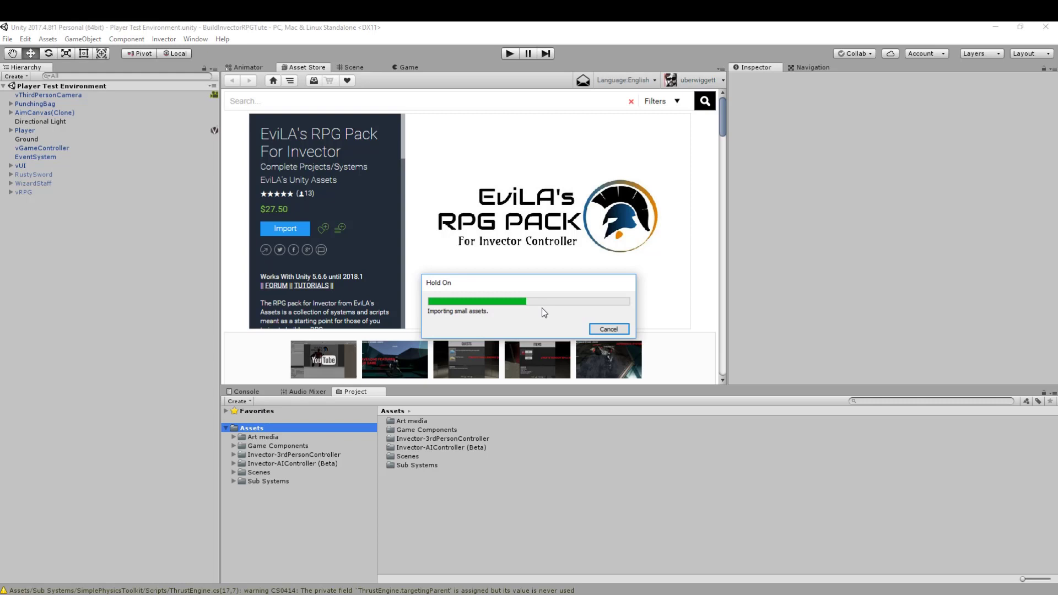
mouse_move(512, 329)
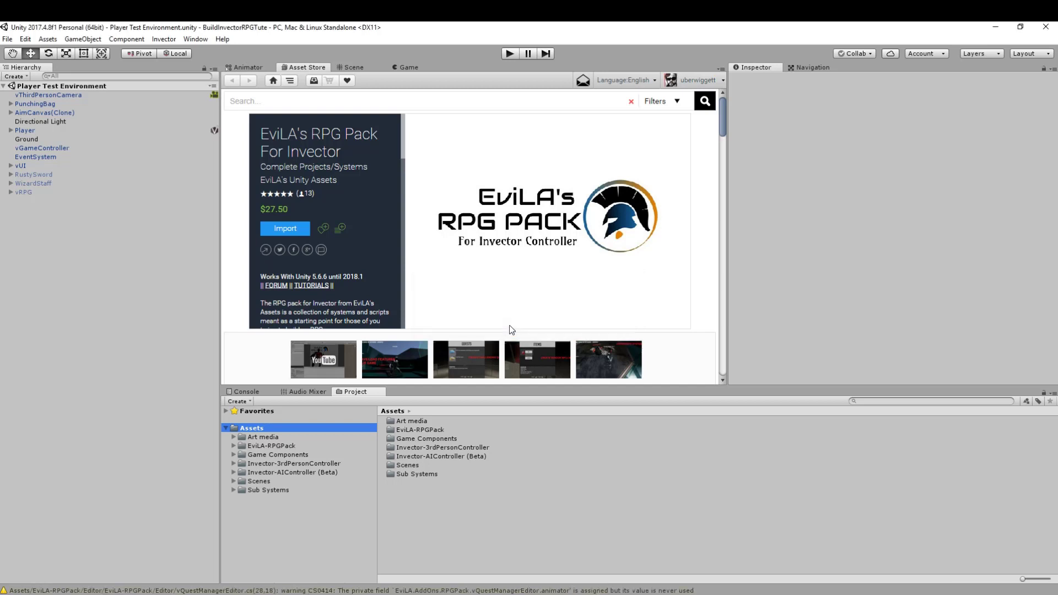
left_click(246, 392)
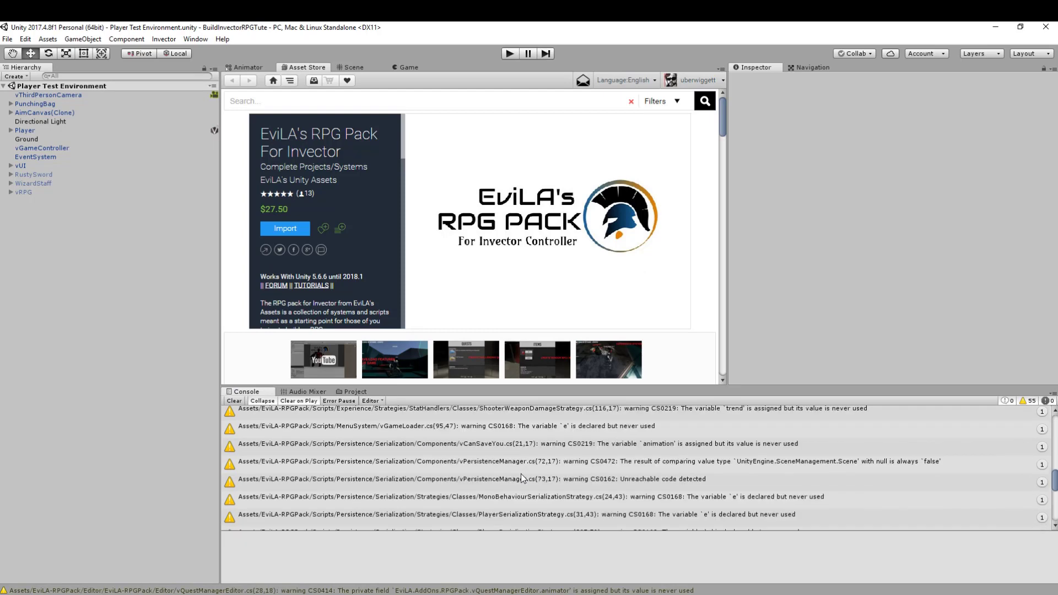
- Clear the Console warnings and browse to EviLA-RPGPack > Resources to inspect vItemEnumsRPGPack
left_click(234, 401)
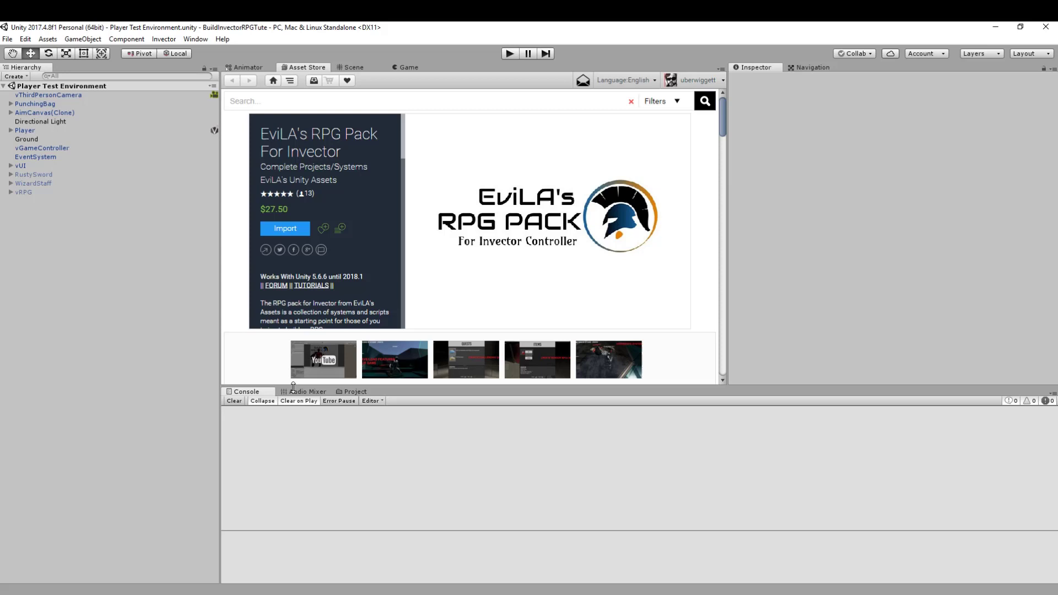
left_click(355, 391)
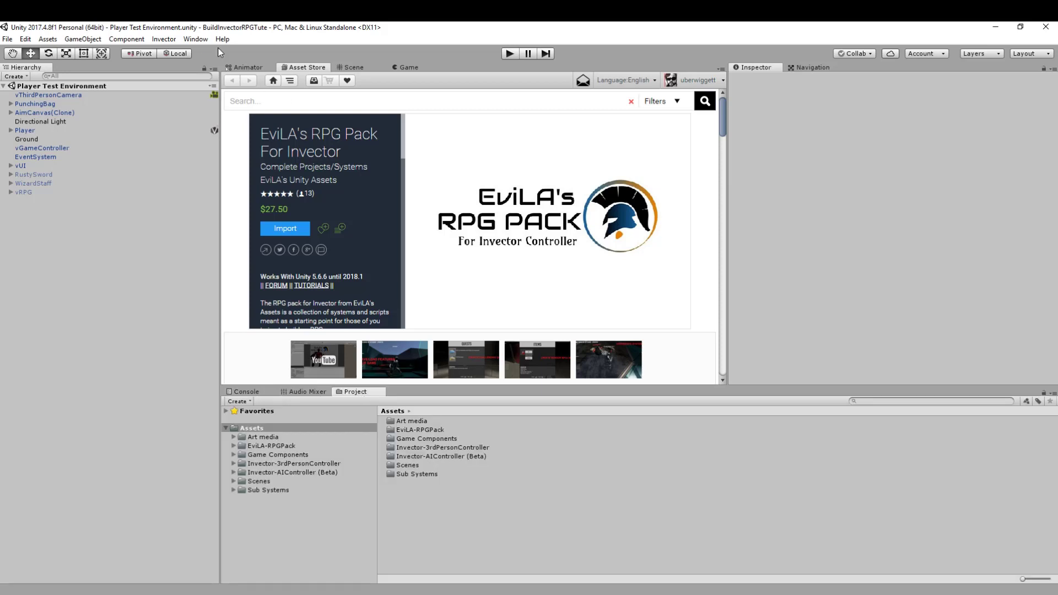
mouse_move(411, 483)
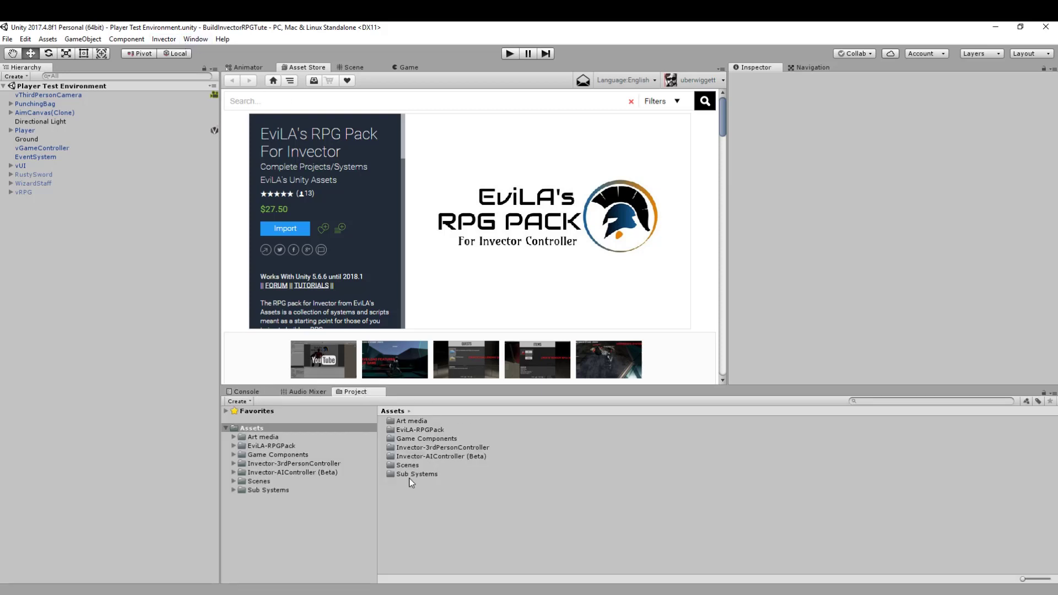
left_click(272, 445)
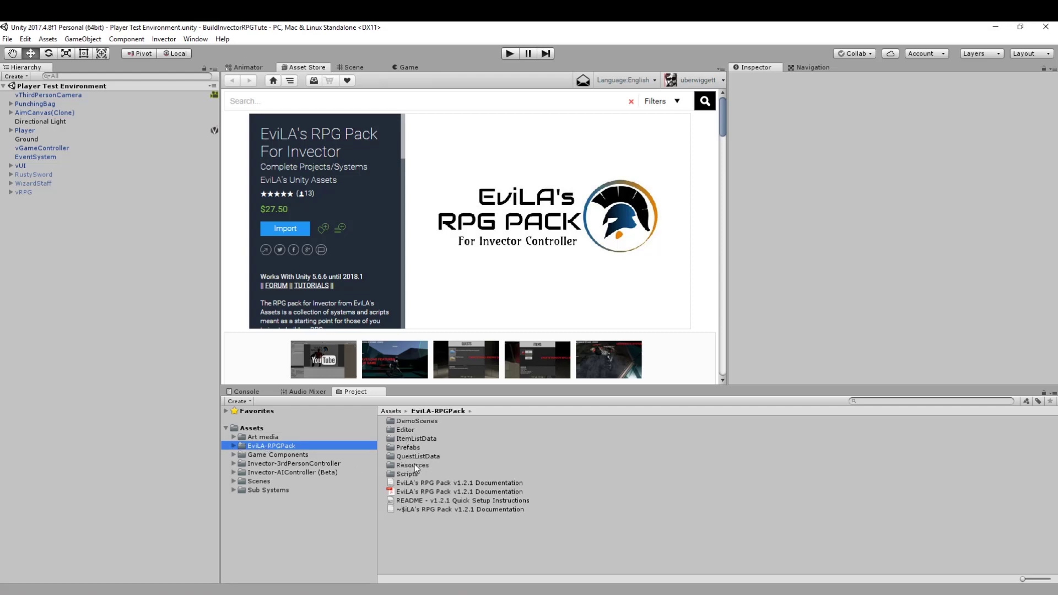
left_click(424, 433)
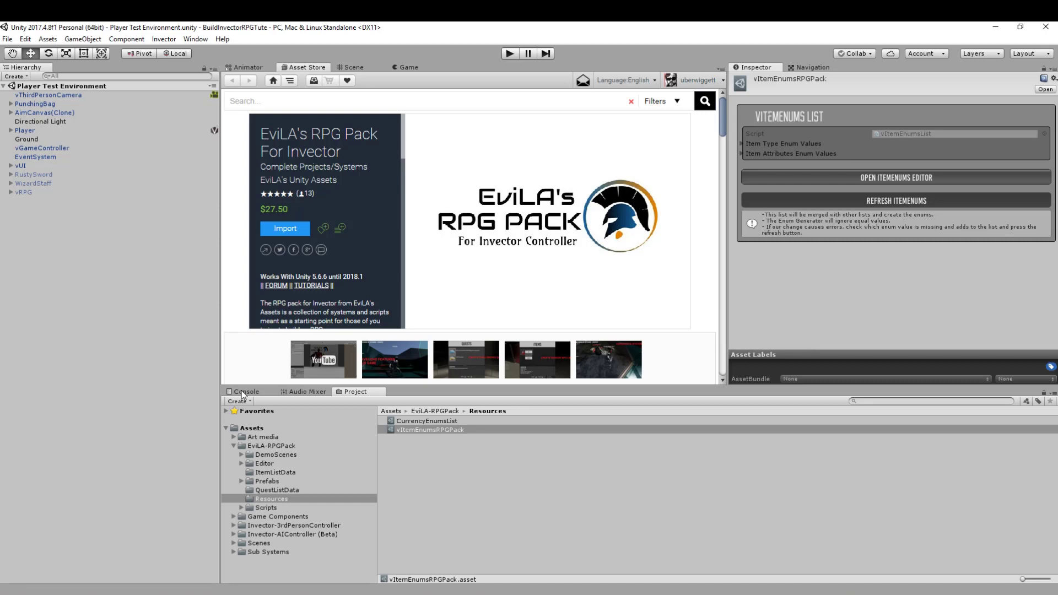
- Check the Console twice against the Project view and find no new errors
left_click(246, 391)
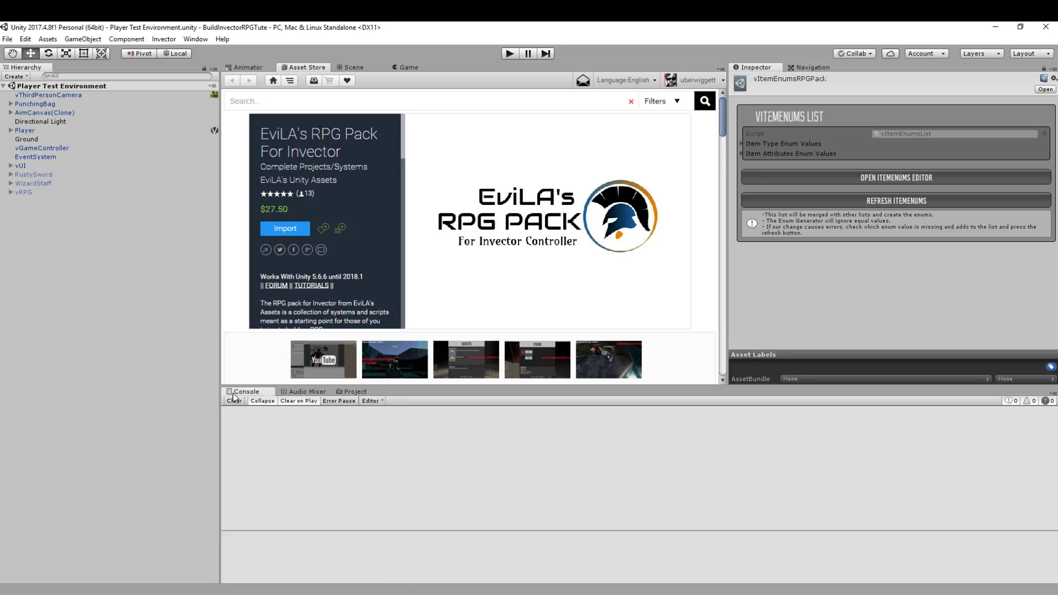
left_click(355, 391)
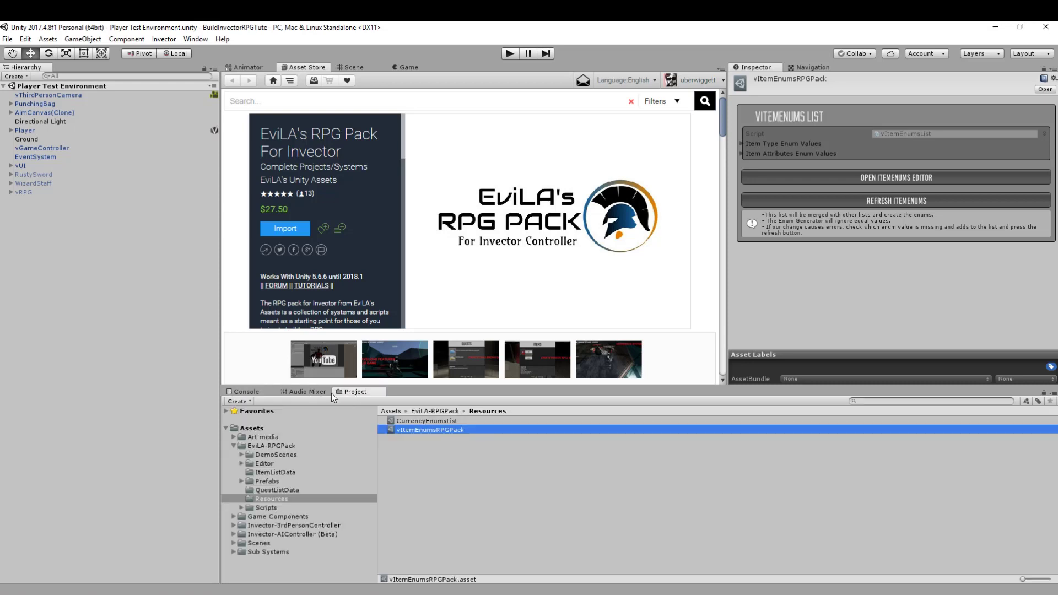
left_click(246, 391)
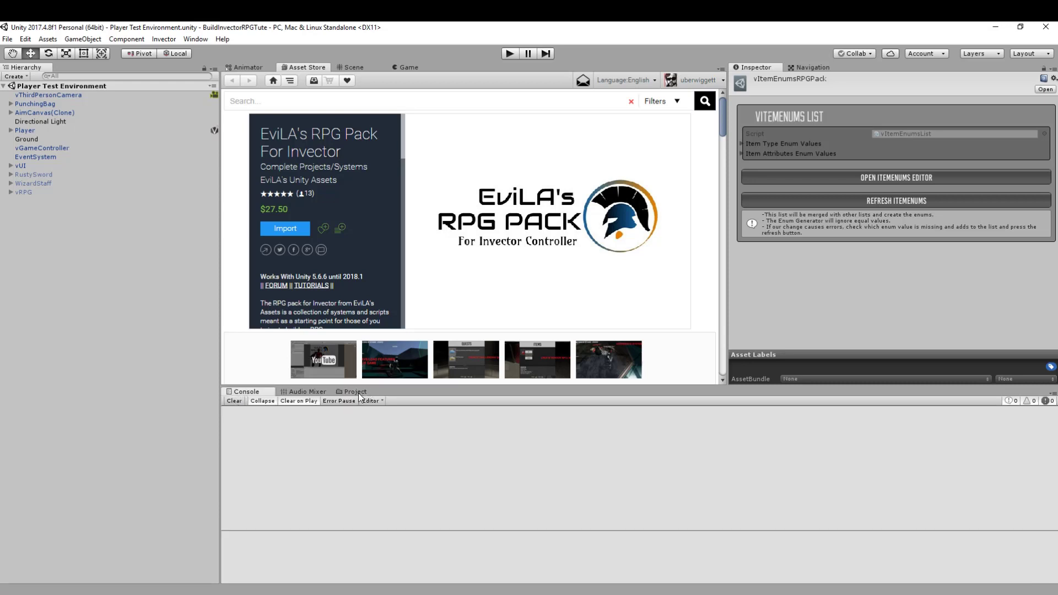
left_click(355, 391)
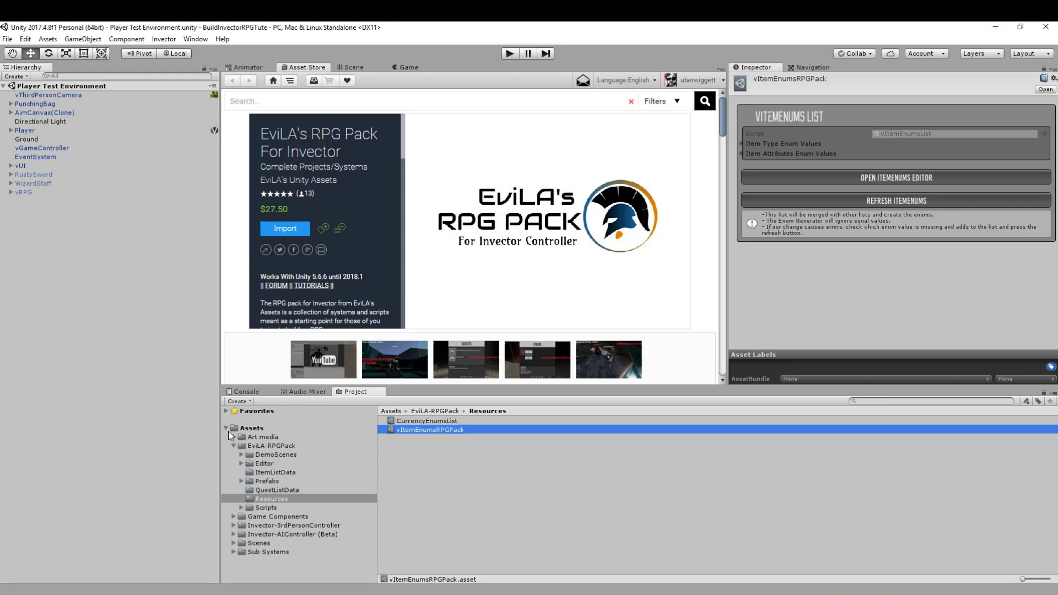
- Collapse the Assets folder tree and return to the Player Test Environment scene view
left_click(241, 446)
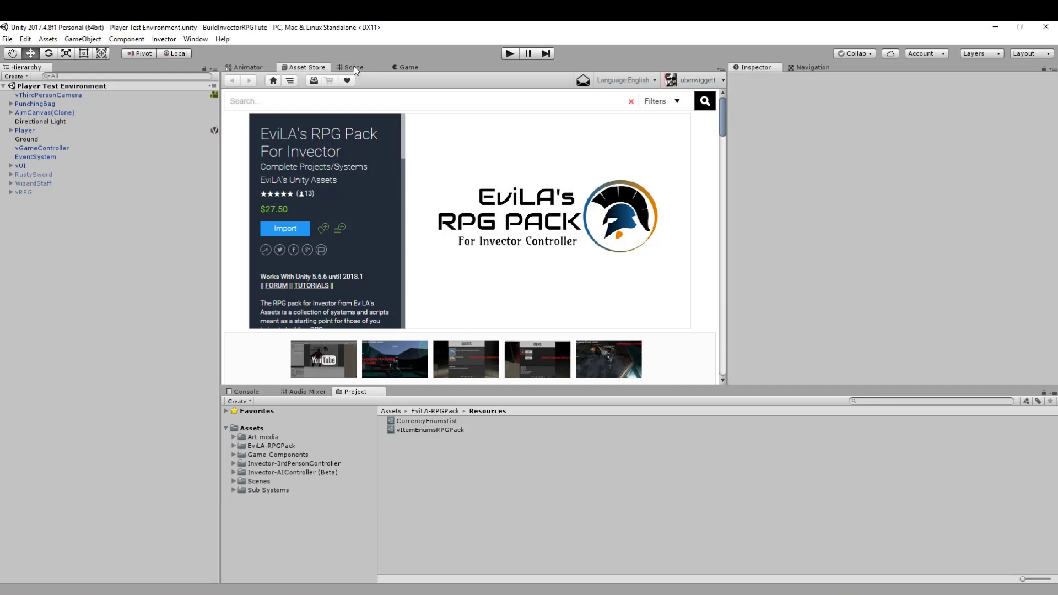
left_click(353, 67)
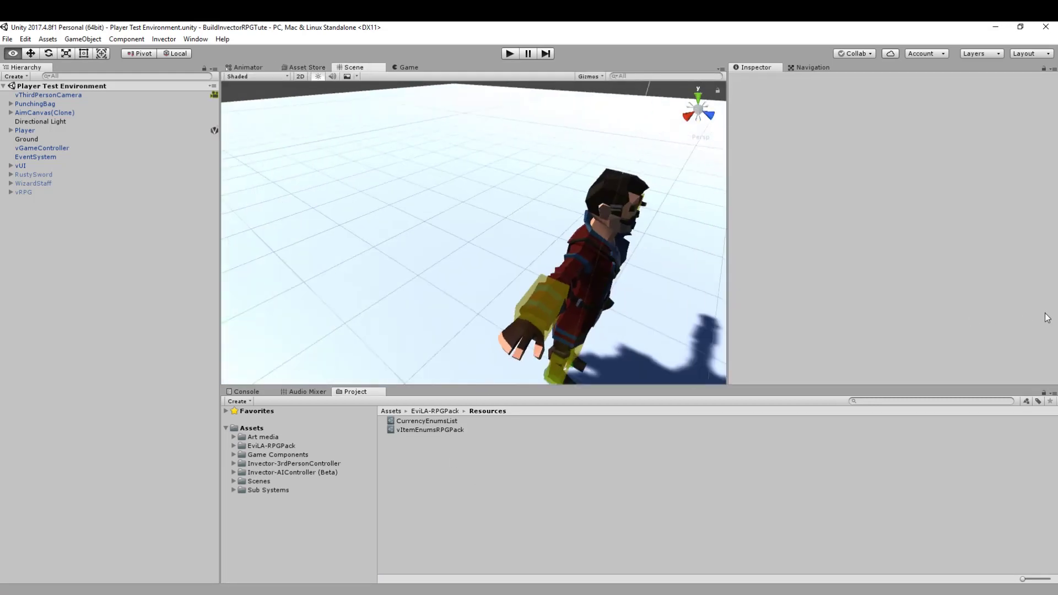